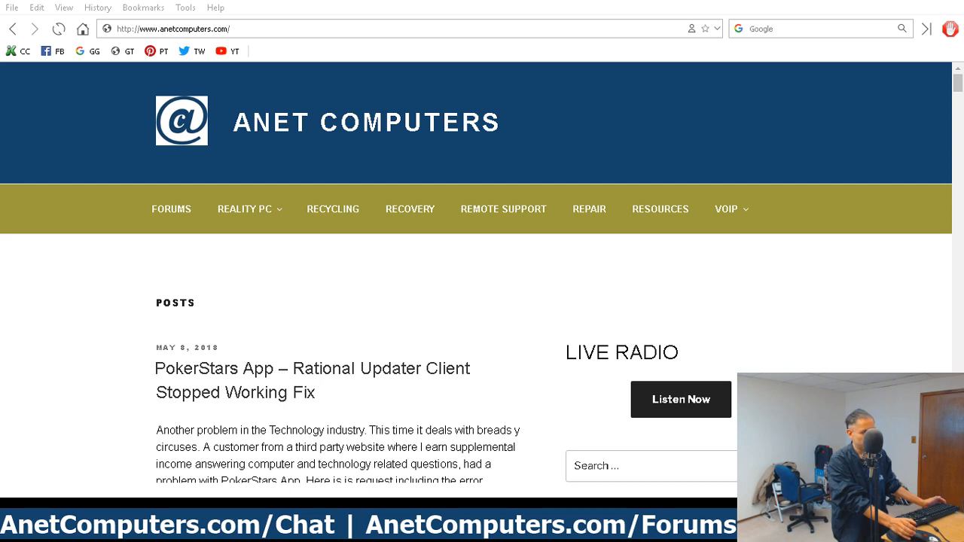
pyautogui.scroll(-3)
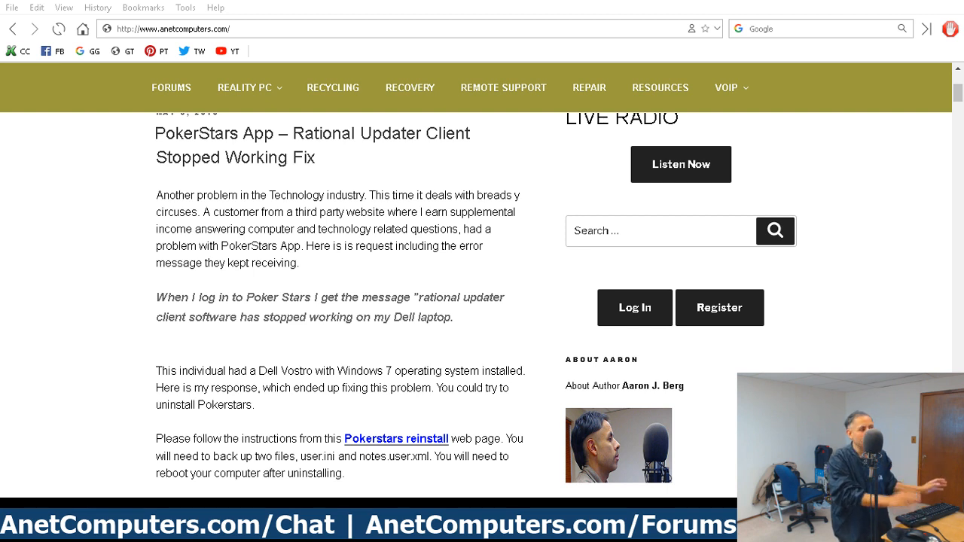
pyautogui.scroll(-3)
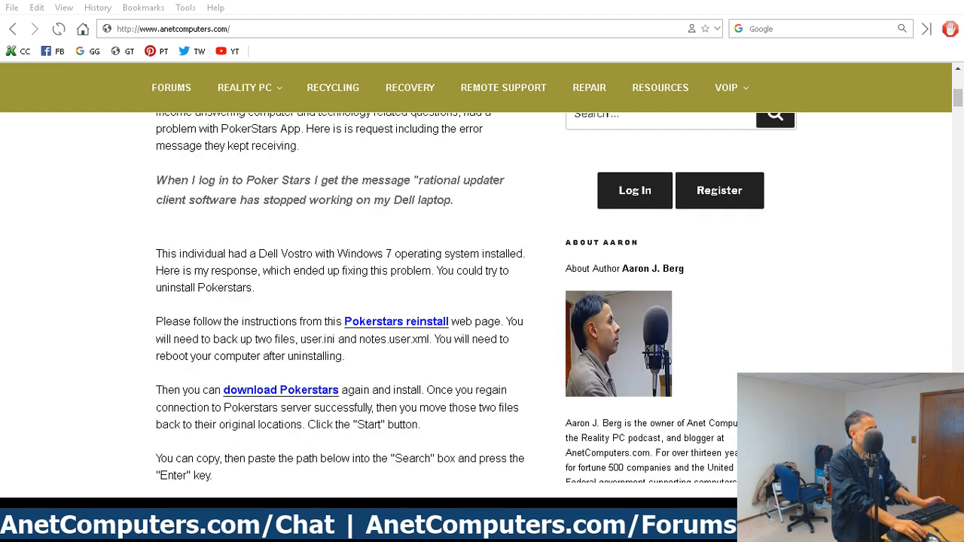
pyautogui.scroll(-3)
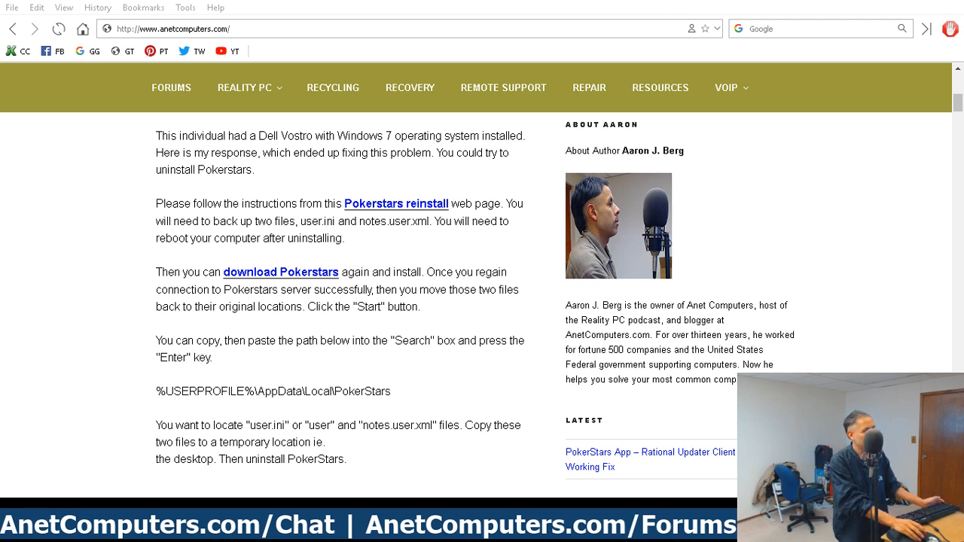
pyautogui.scroll(-3)
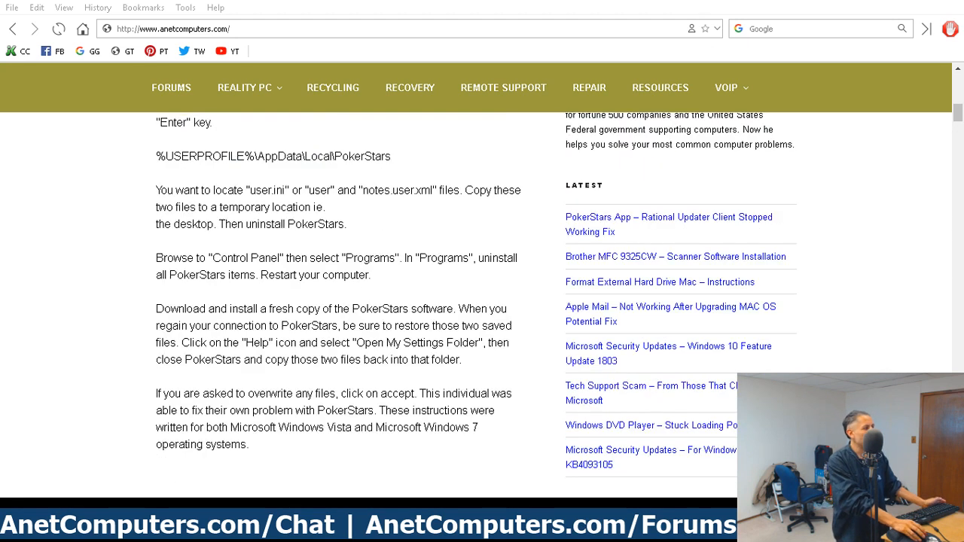
pyautogui.scroll(3)
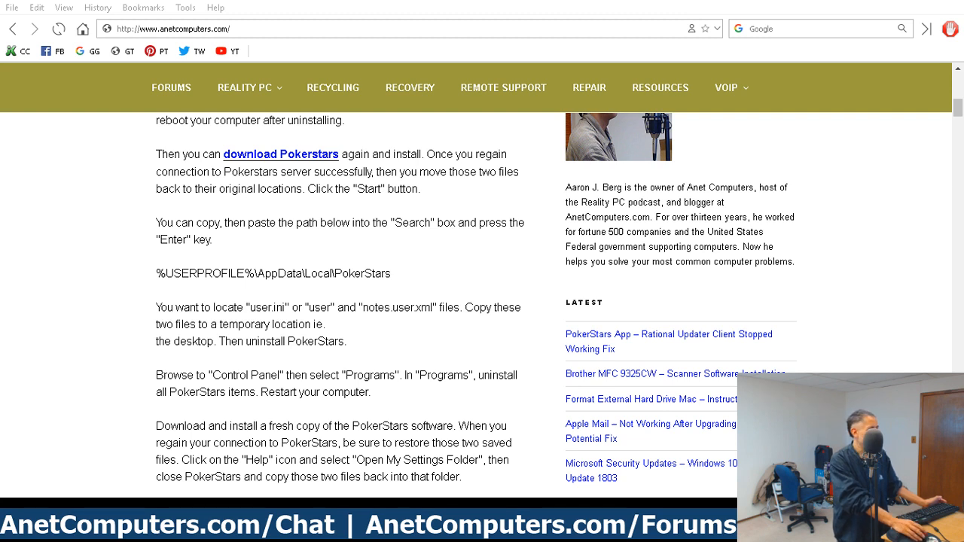
pyautogui.scroll(-3)
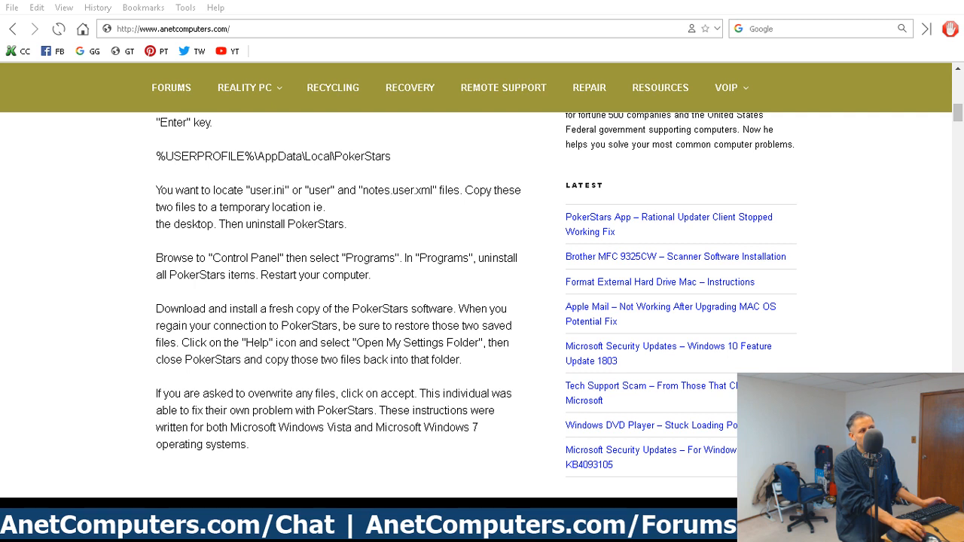
pyautogui.moveTo(660, 87)
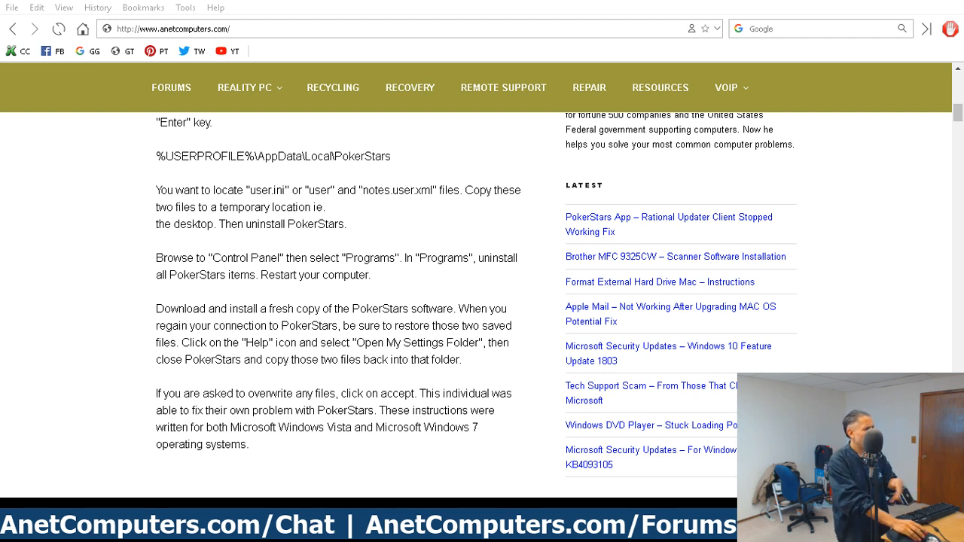
pyautogui.scroll(3)
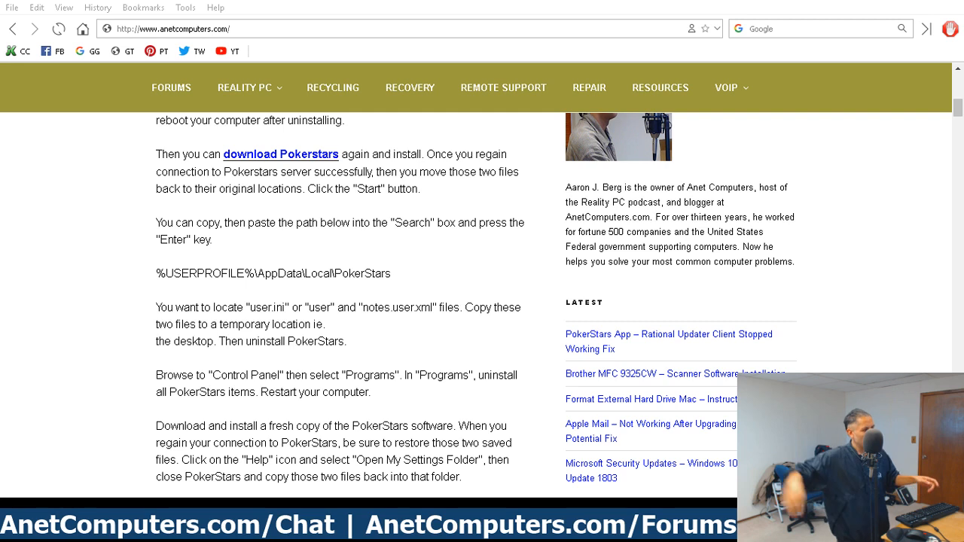
pyautogui.scroll(-3)
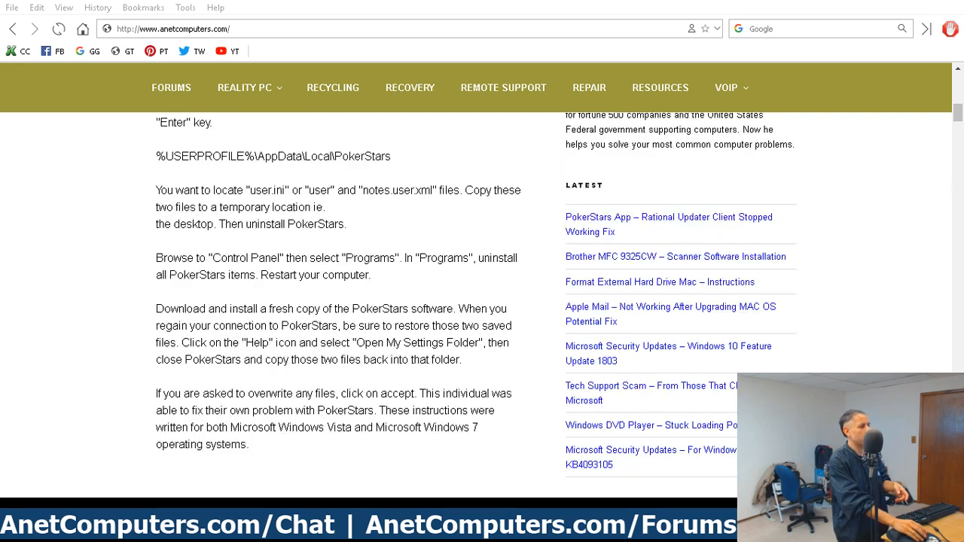
pyautogui.scroll(-3)
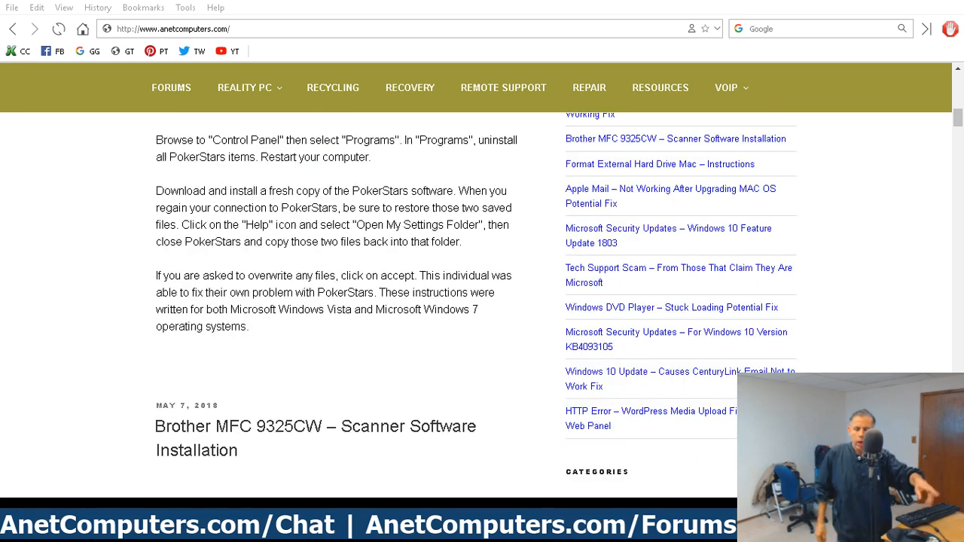